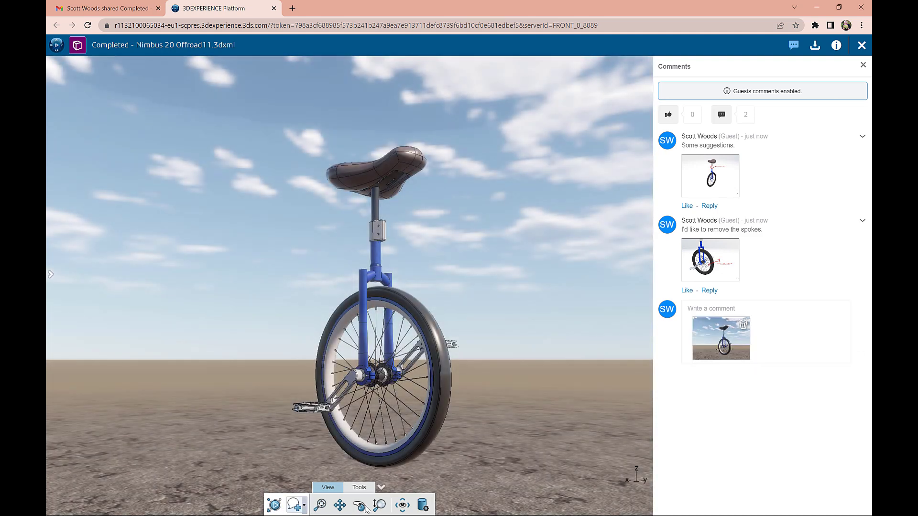
Step: Type the guest comment 'Can I see it in red?' on the unicycle
text(Can I see)
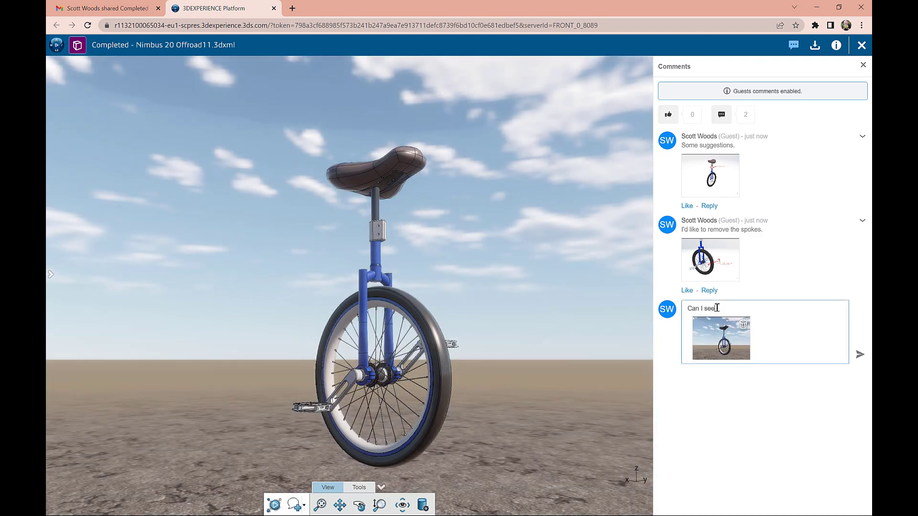
text(it in red?)
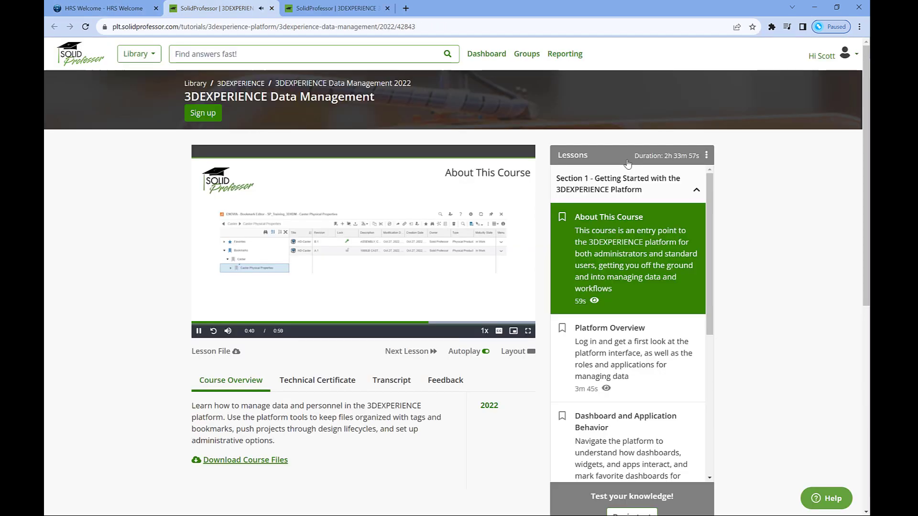
Step: Switch to the HRS Welcome dashboard, exit full screen, and show the HRS Support tab
click(198, 330)
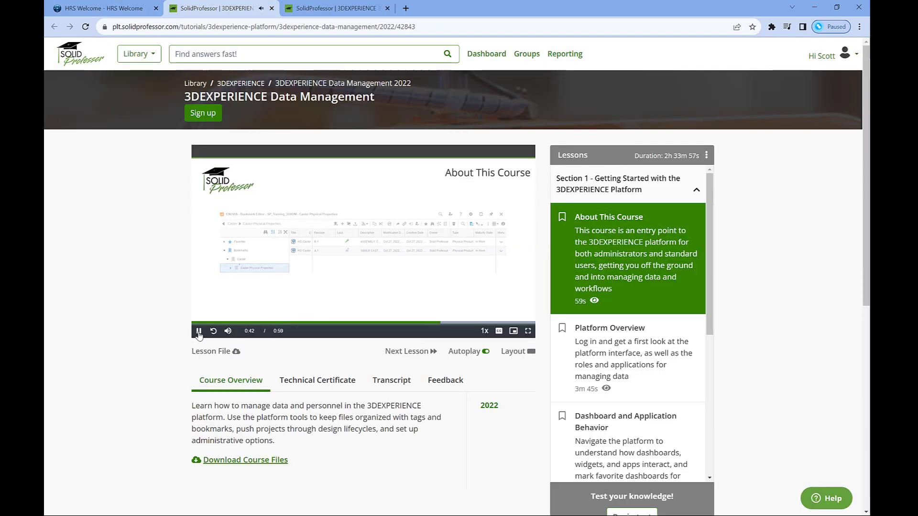
click(100, 8)
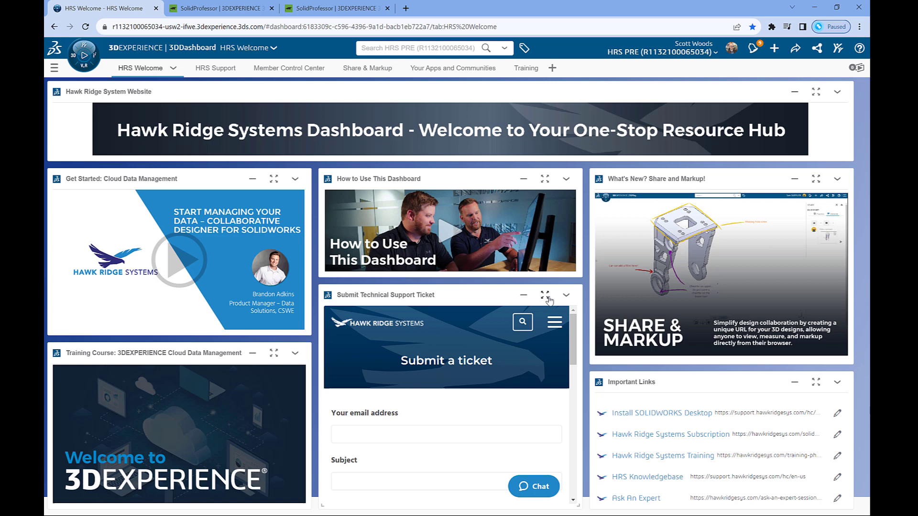
click(544, 295)
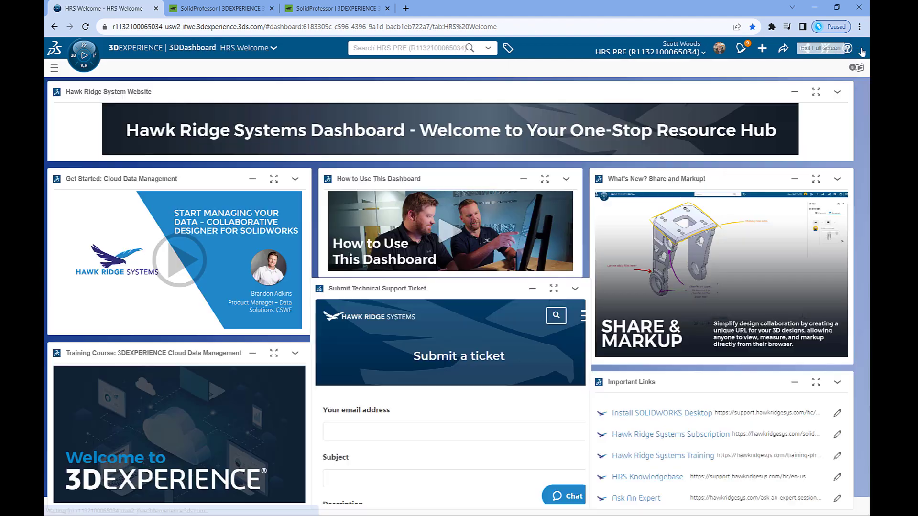
click(200, 68)
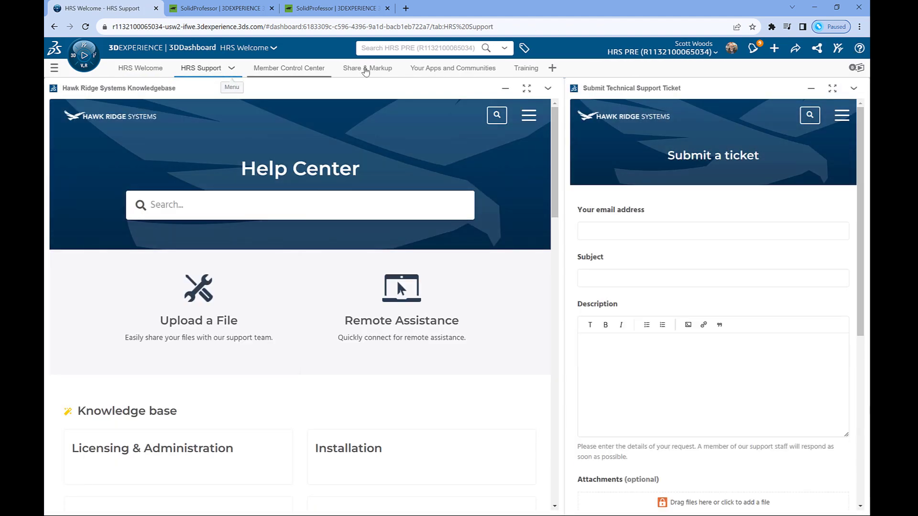
Step: Search the Help Center for SOLIDWORKS and open the 'Resetting SOLIDWORKS Dialog Box Positions' article
text(SOLIDWORKS)
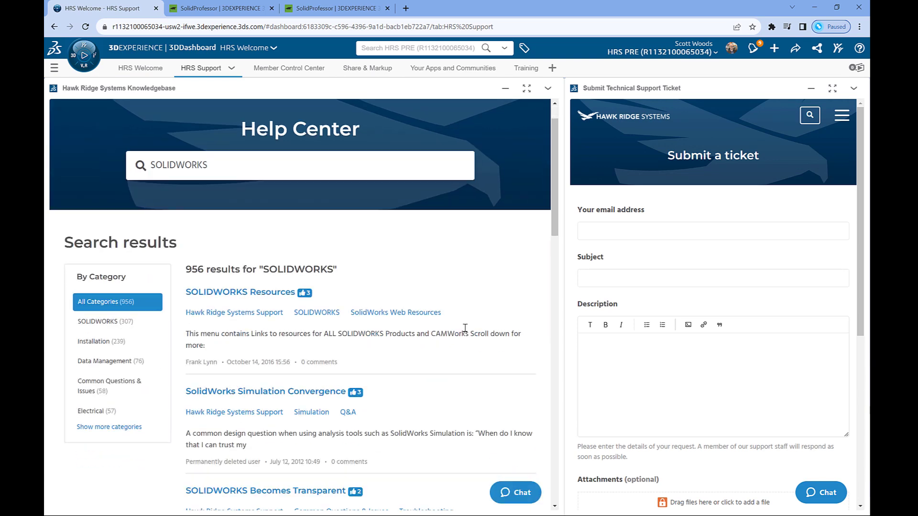
scroll(down, 3)
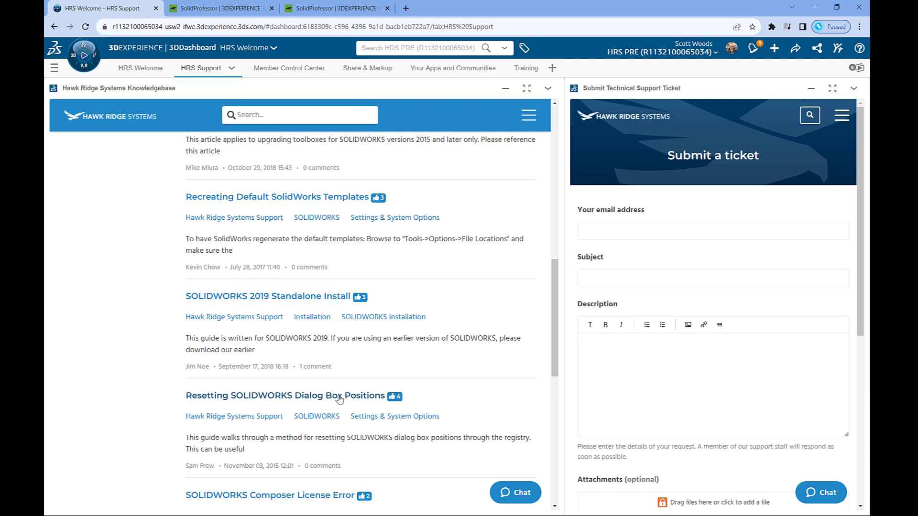
click(283, 396)
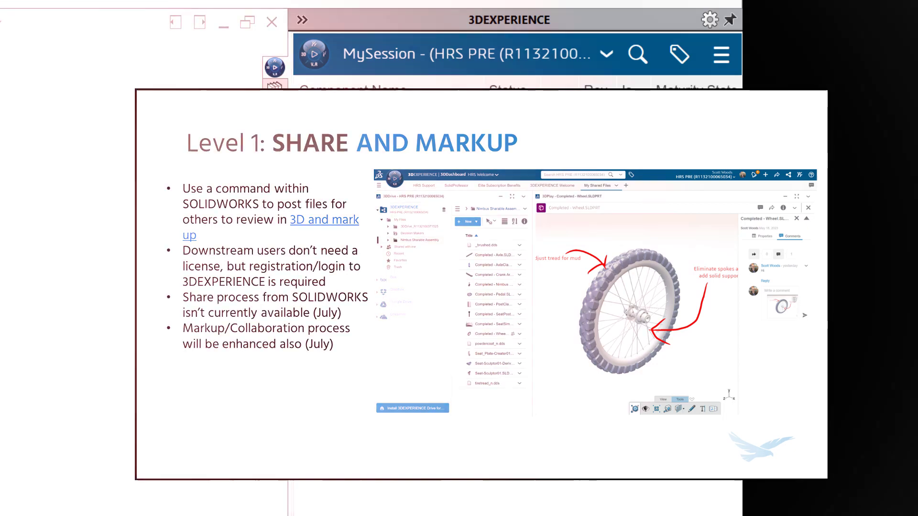
key(Right)
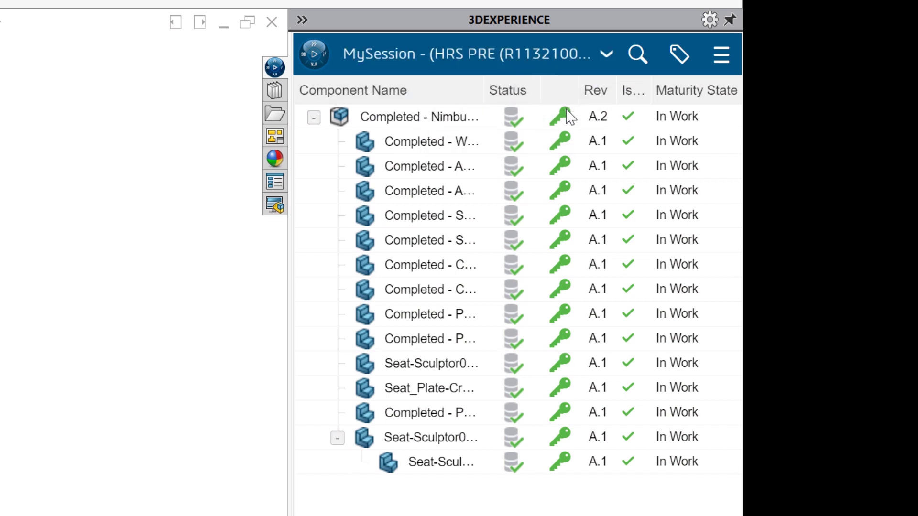
mouse_move(566, 117)
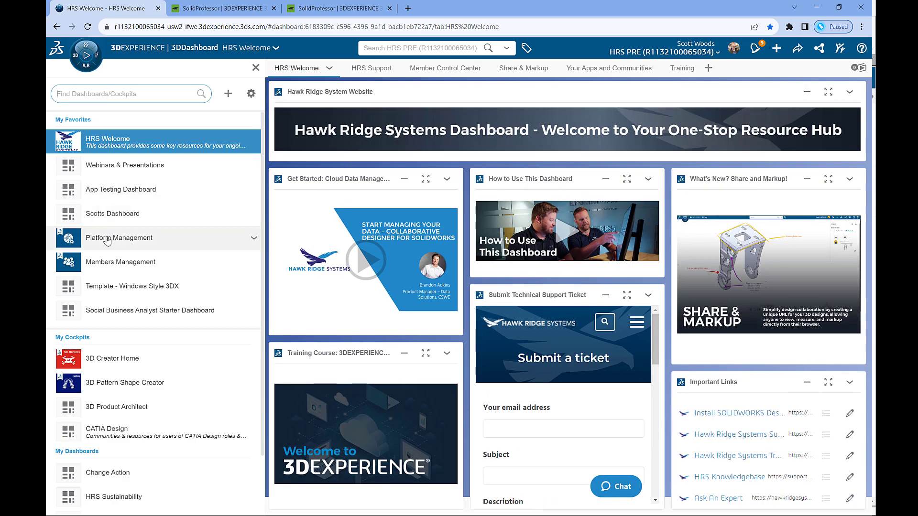
mouse_move(119, 237)
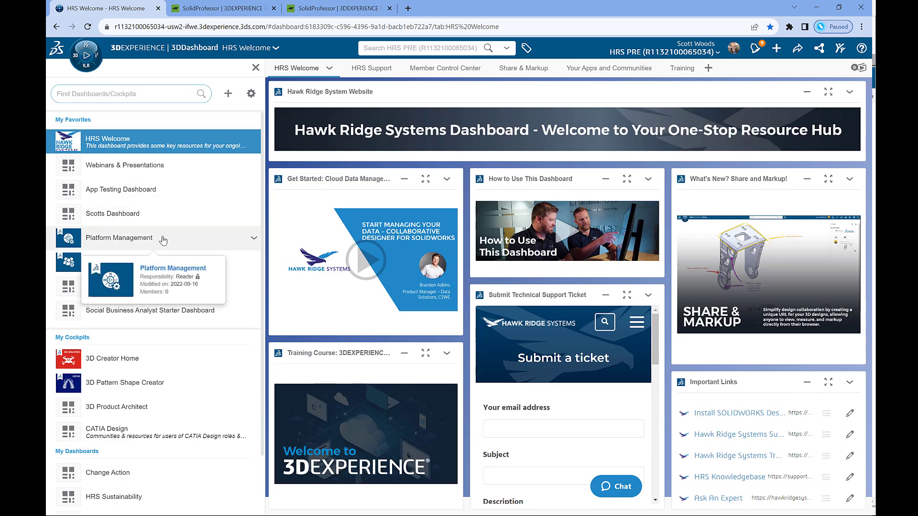
Step: Open the Platform Management dashboard from the dashboard list
click(119, 238)
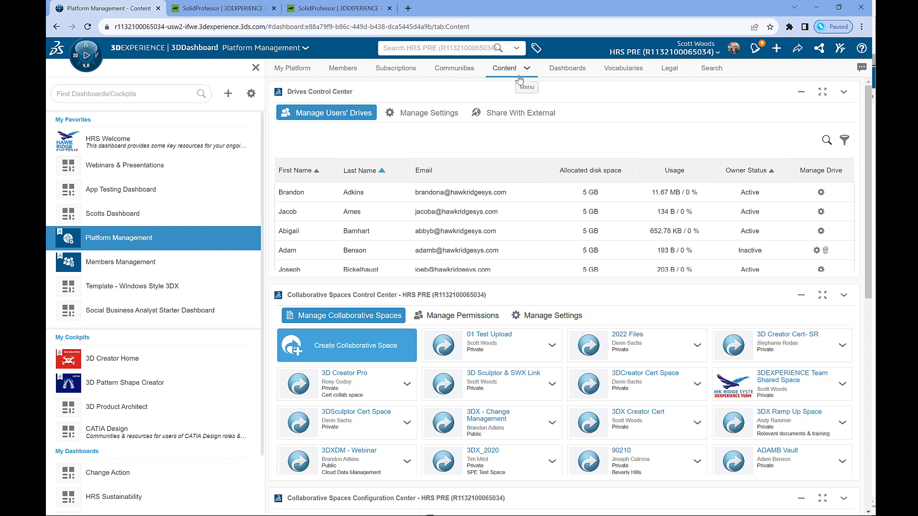
Step: Show Drives Share With External settings, confirming shareable links and comments are enabled
click(519, 112)
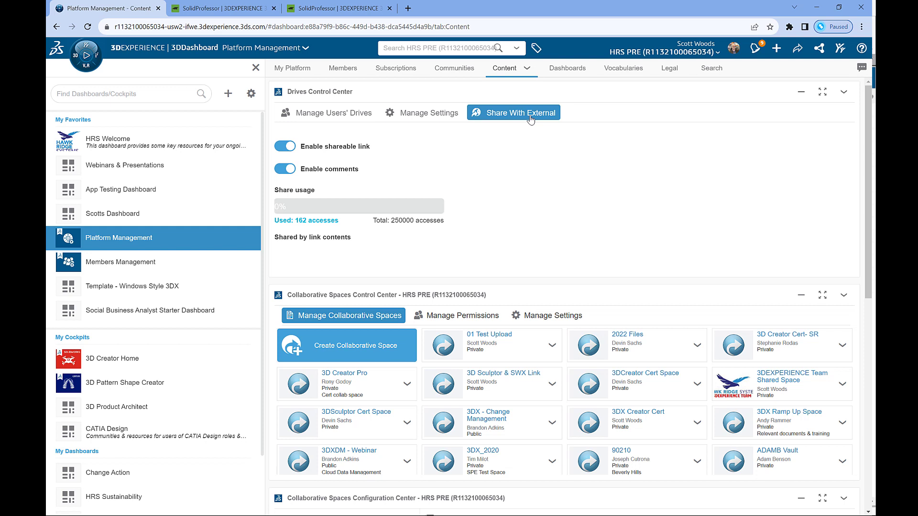
click(513, 112)
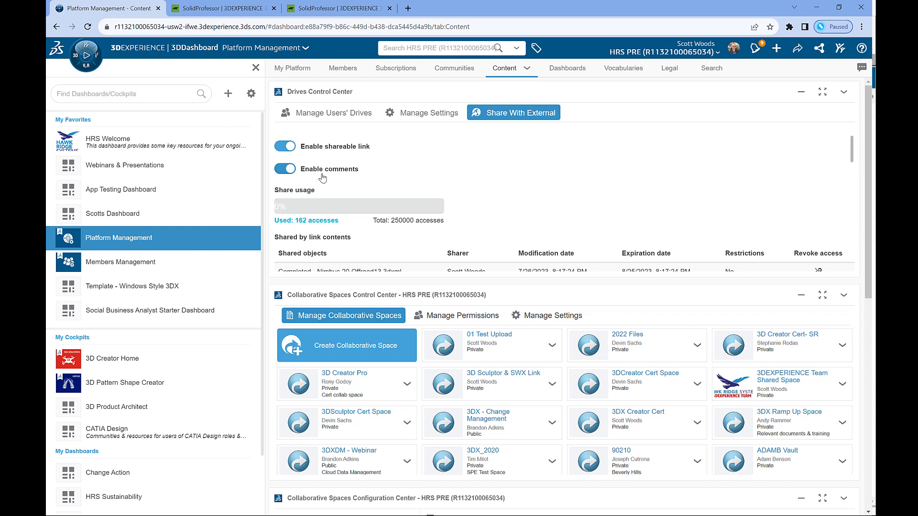
mouse_move(324, 178)
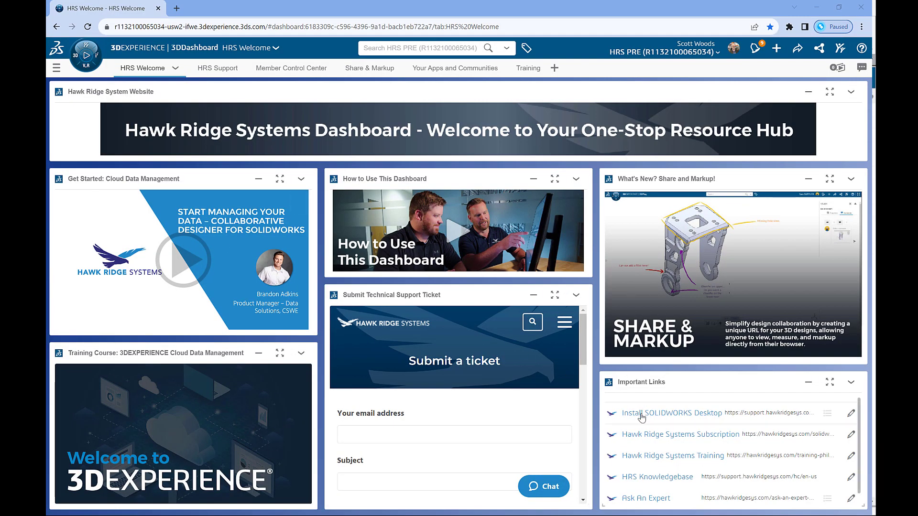
Step: Go to Your Apps and Communities and launch SOLIDWORKS Connected
click(671, 413)
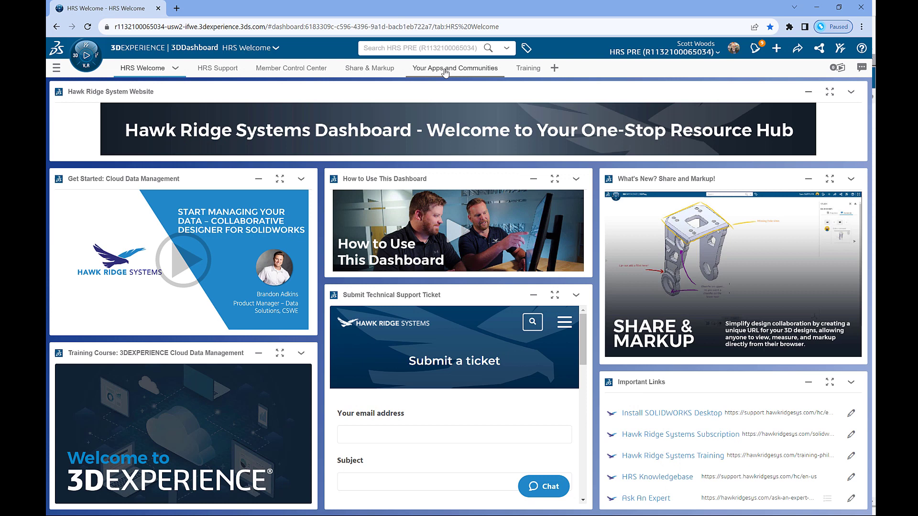
click(454, 67)
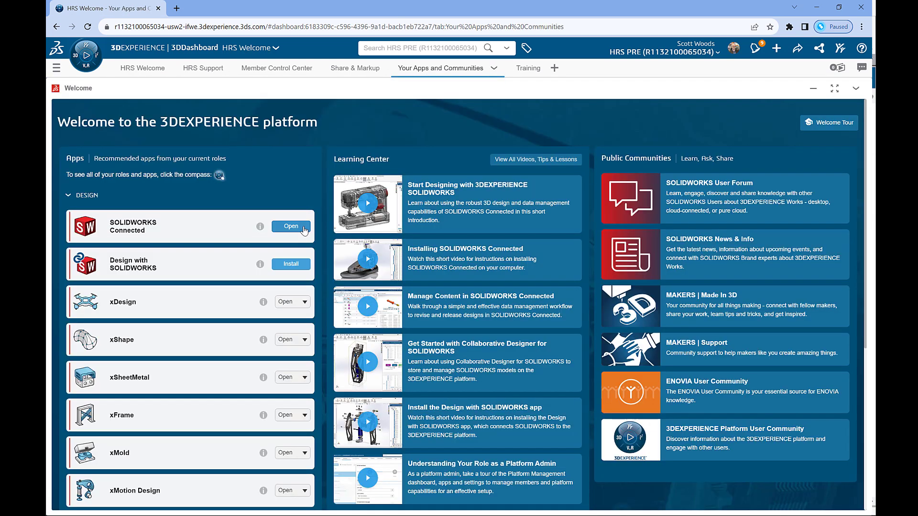
click(289, 226)
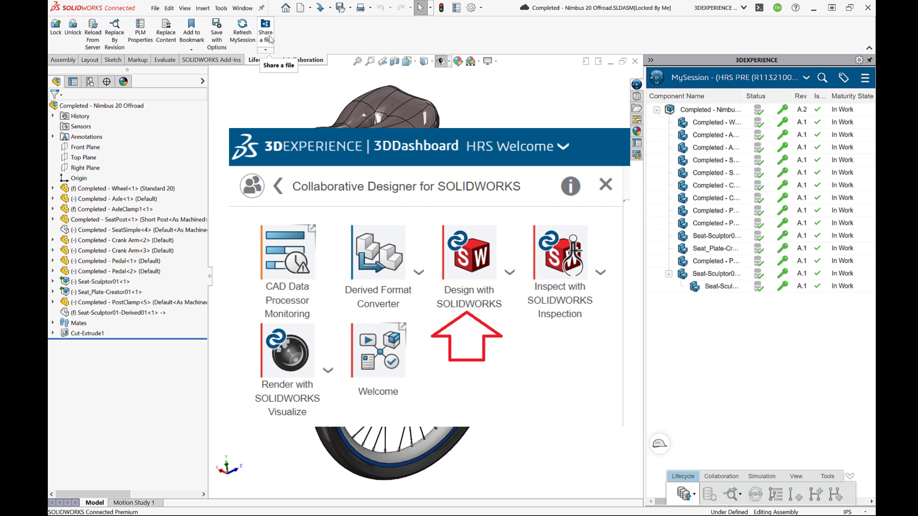
Step: Clear the app-list overlay to return to the Nimbus 20 Offroad unicycle assembly
click(605, 185)
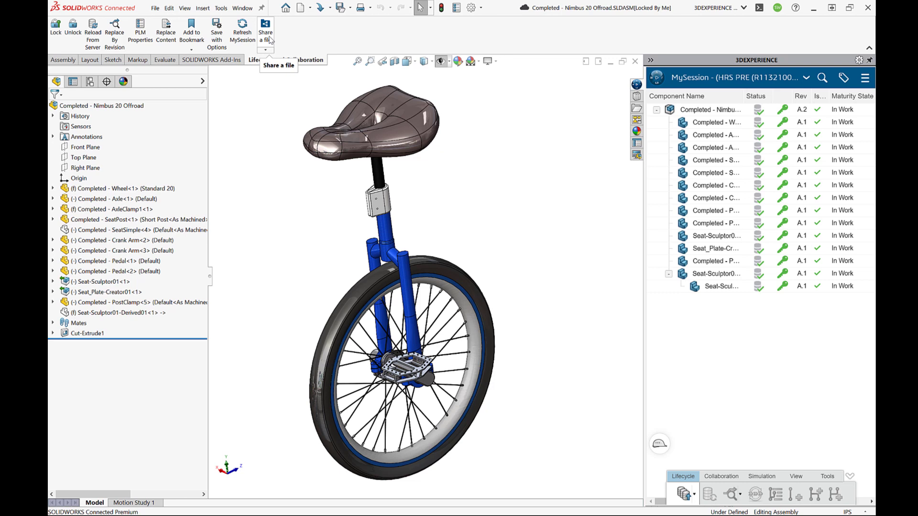
mouse_move(269, 40)
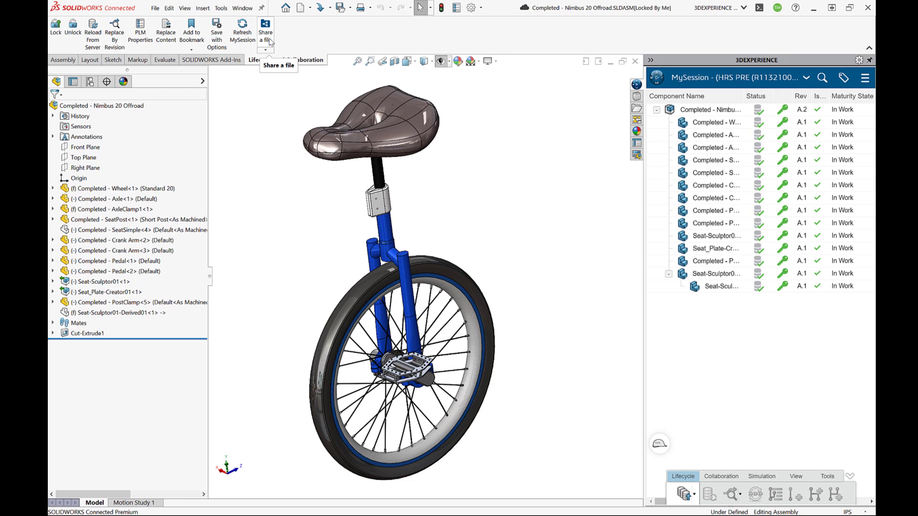
mouse_move(270, 42)
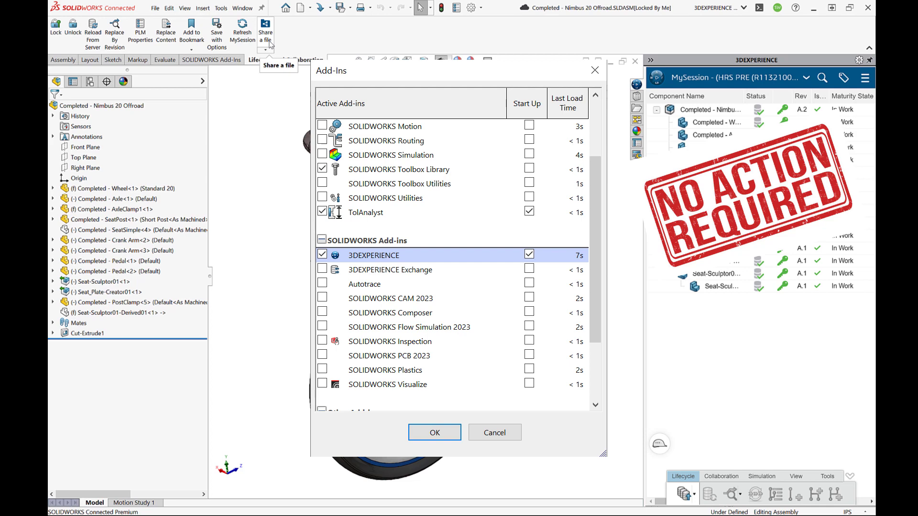
Step: Close the Add-Ins list without changes, keeping the 3DEXPERIENCE add-in active
click(433, 432)
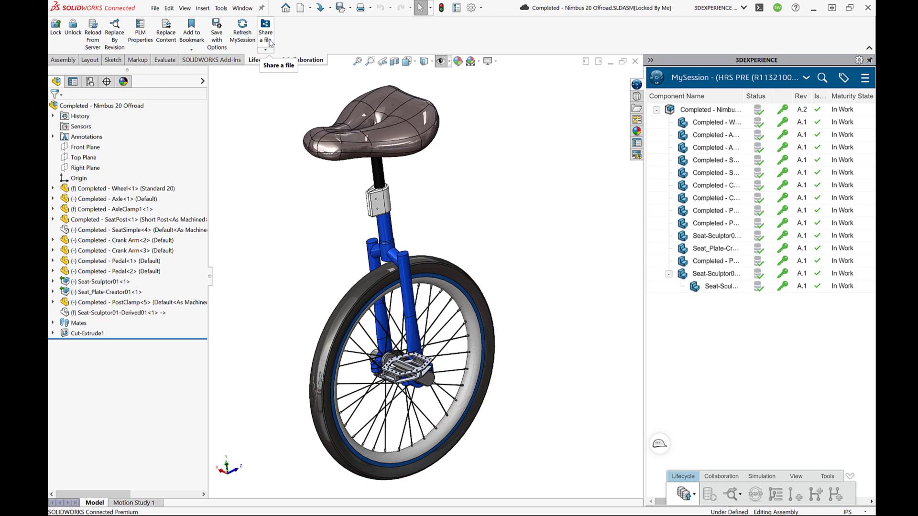
mouse_move(268, 44)
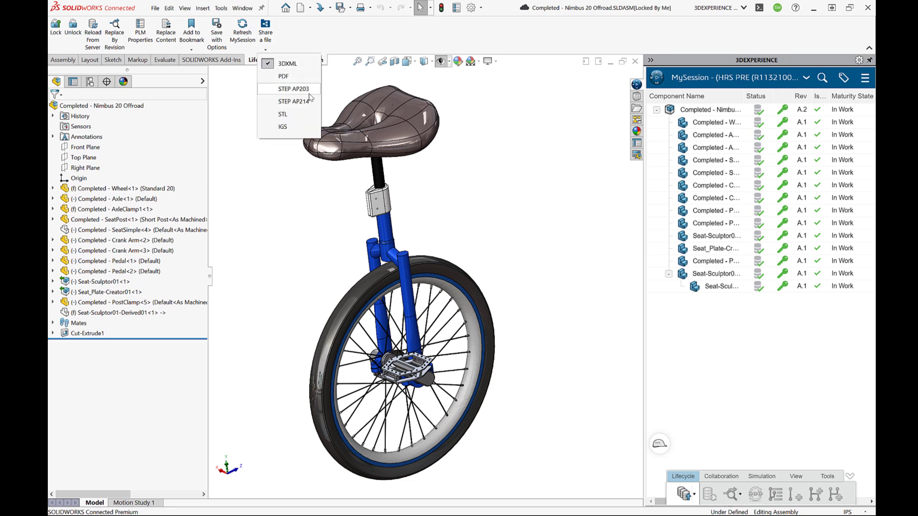
mouse_move(287, 64)
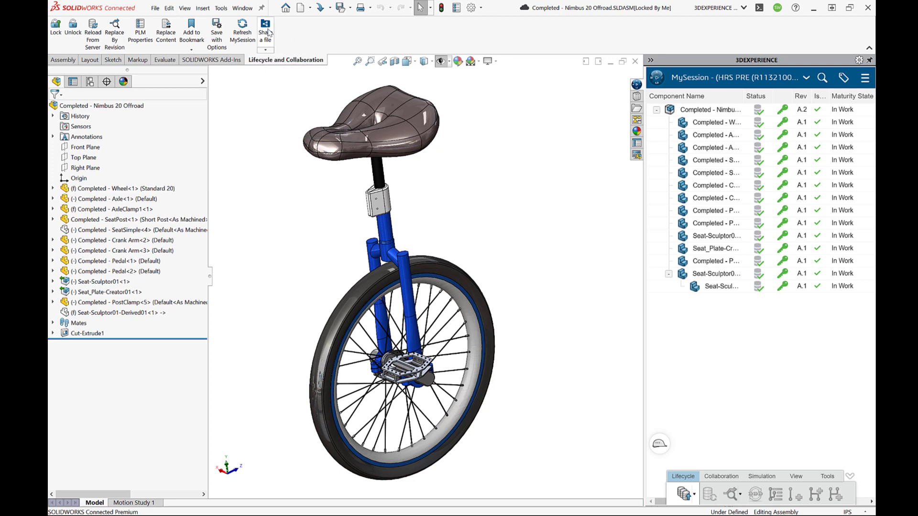
Step: Share the unicycle with guest comments, restricted to an invited email, with a review message
click(265, 29)
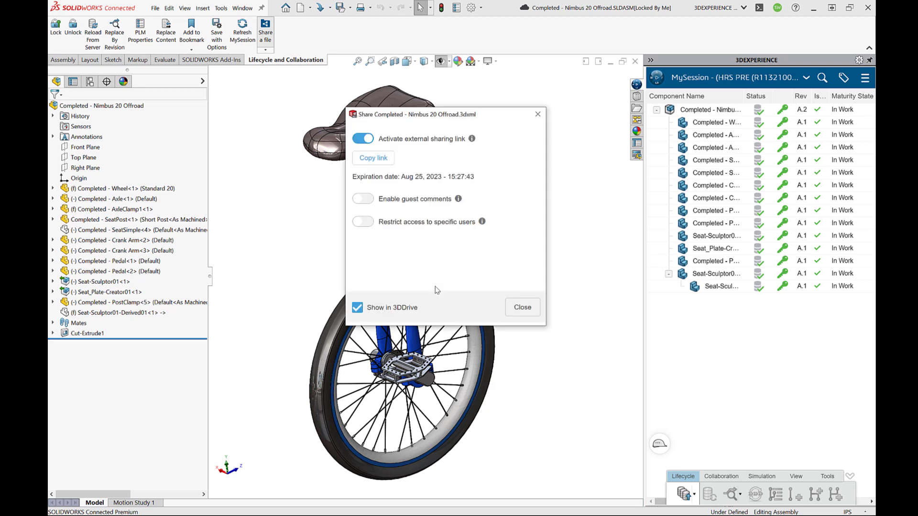
mouse_move(464, 149)
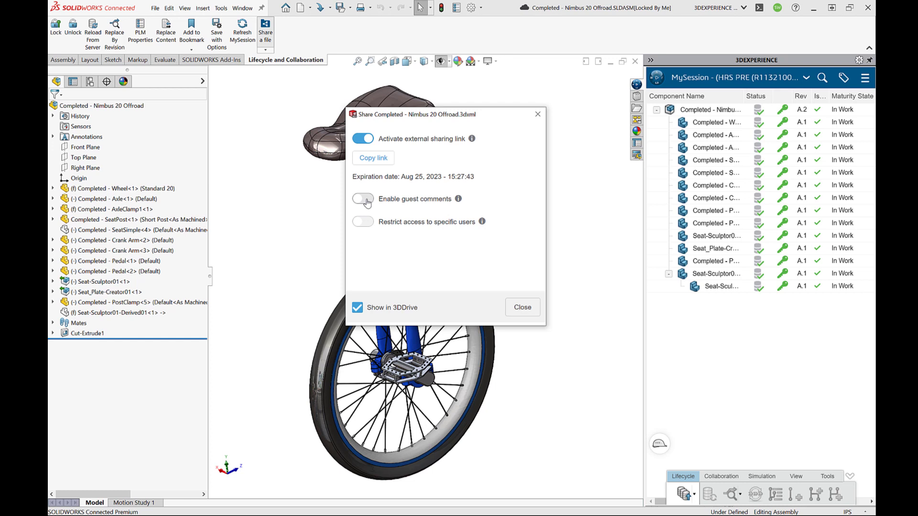
click(362, 198)
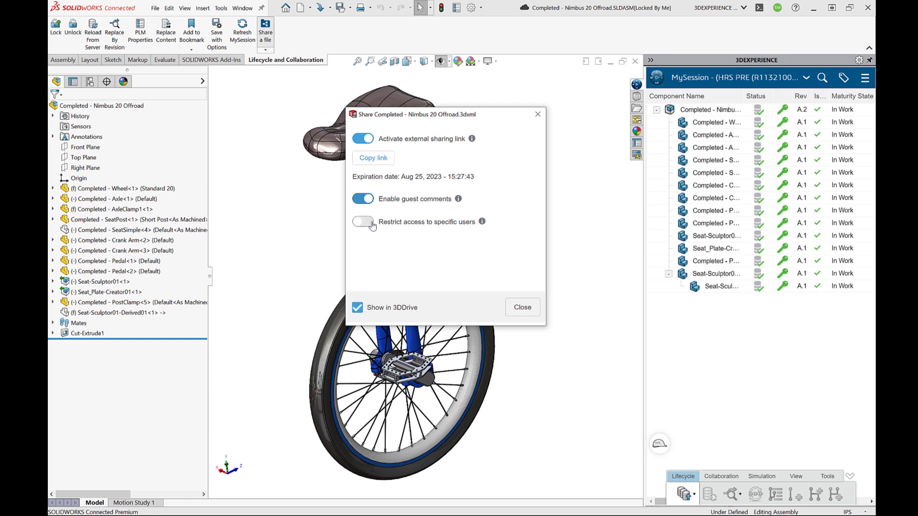
click(363, 223)
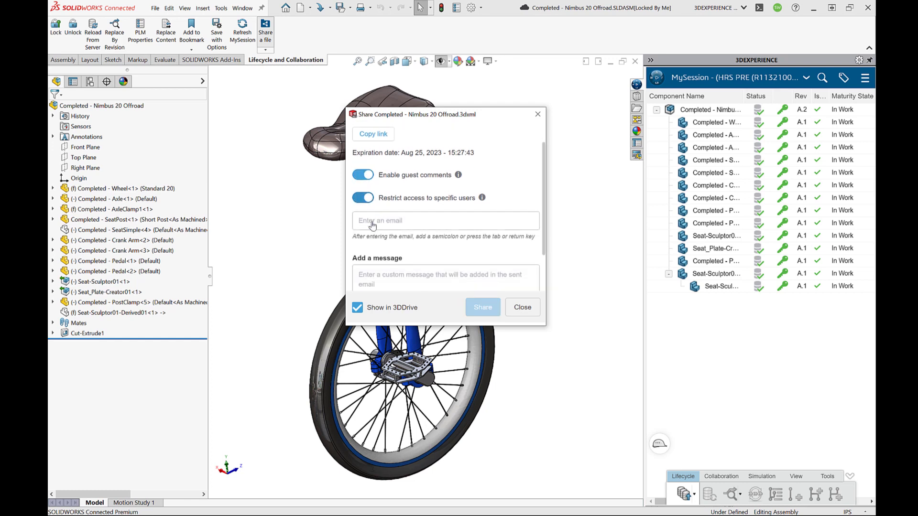
text(irsd)
text(Hello, please let)
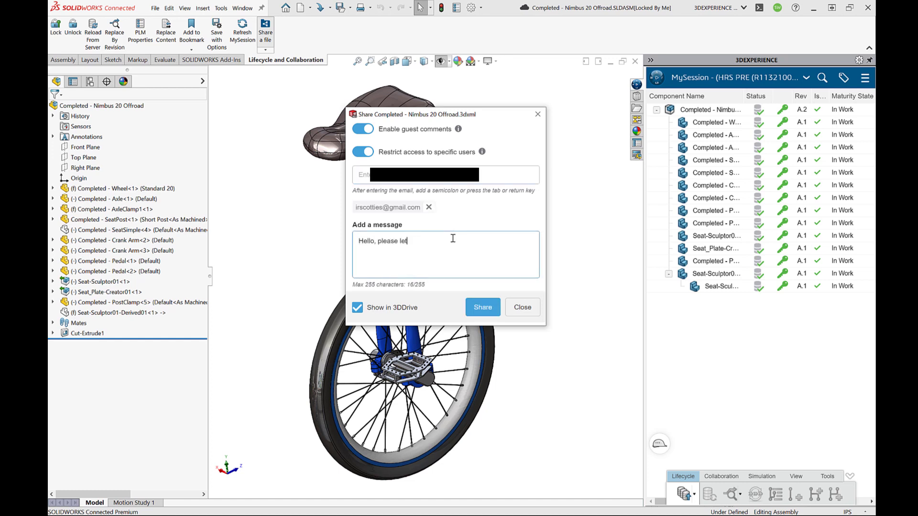
text(me know what you think)
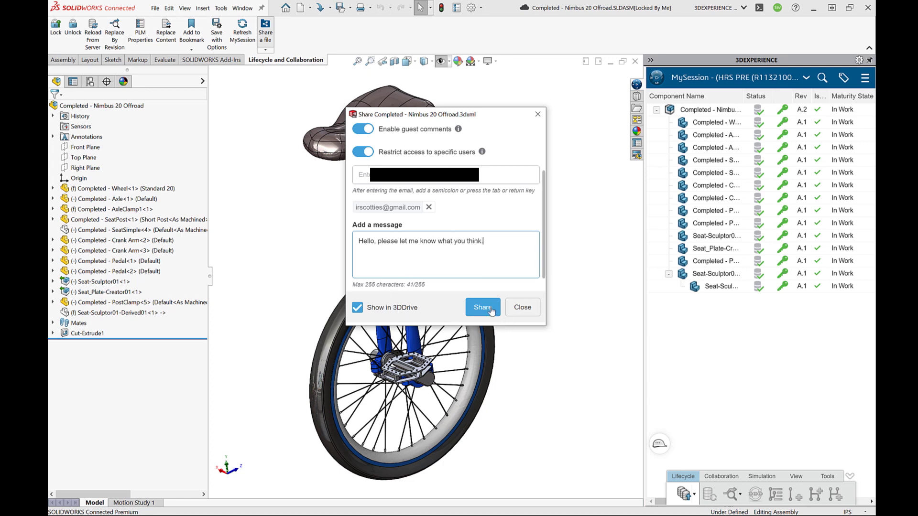
click(482, 308)
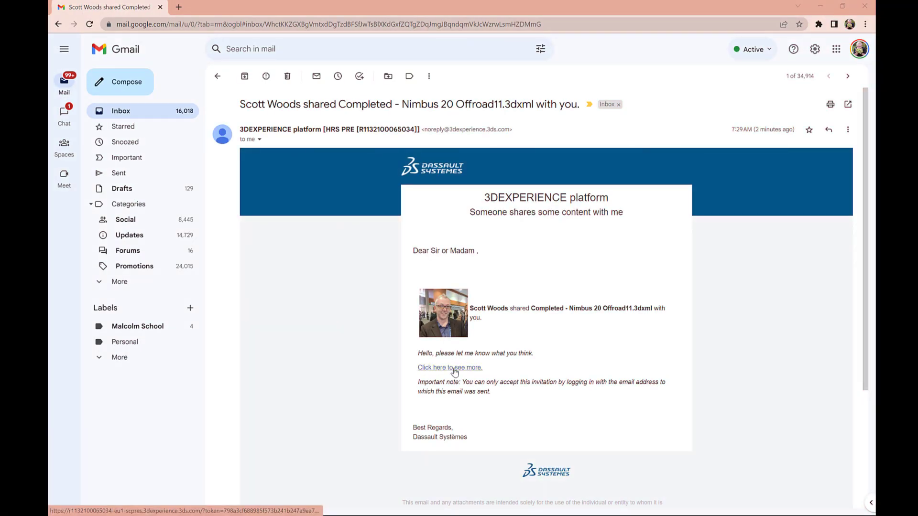
Step: Follow the invitation link, accept cookies, and start creating a 3DEXPERIENCE ID
click(449, 367)
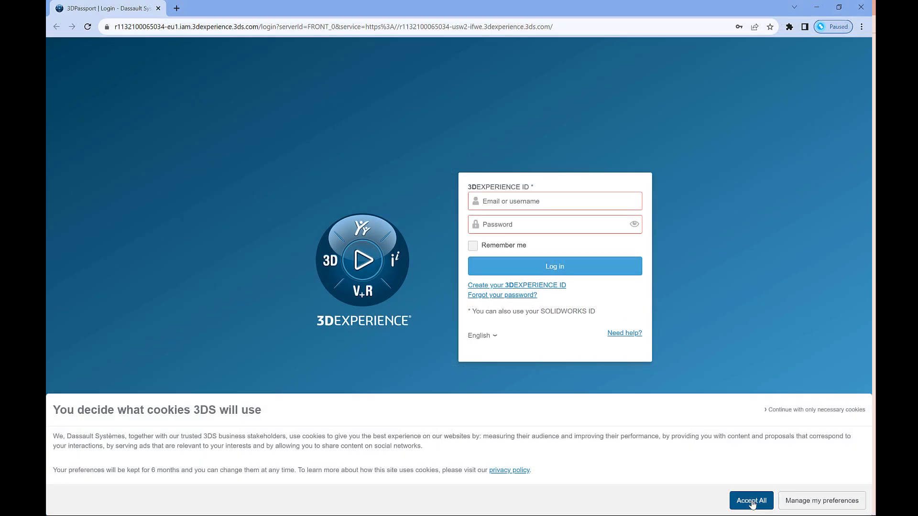
click(751, 501)
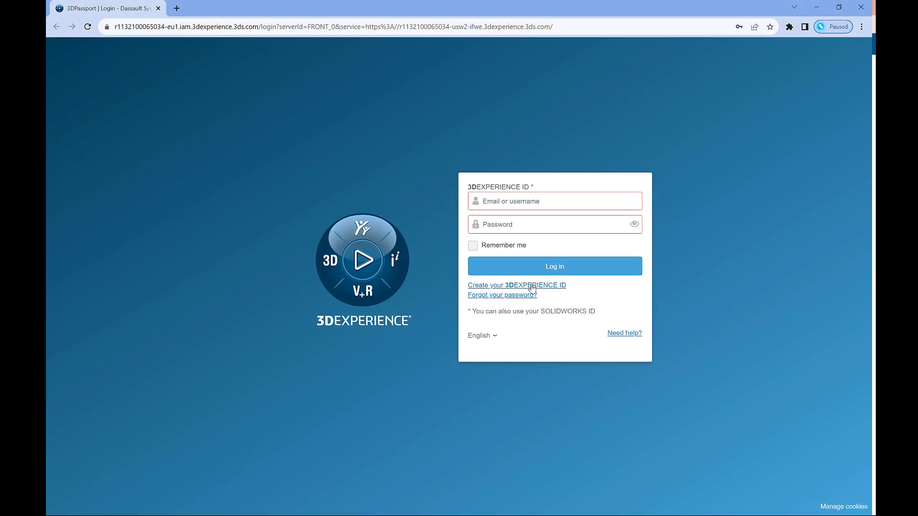
click(517, 285)
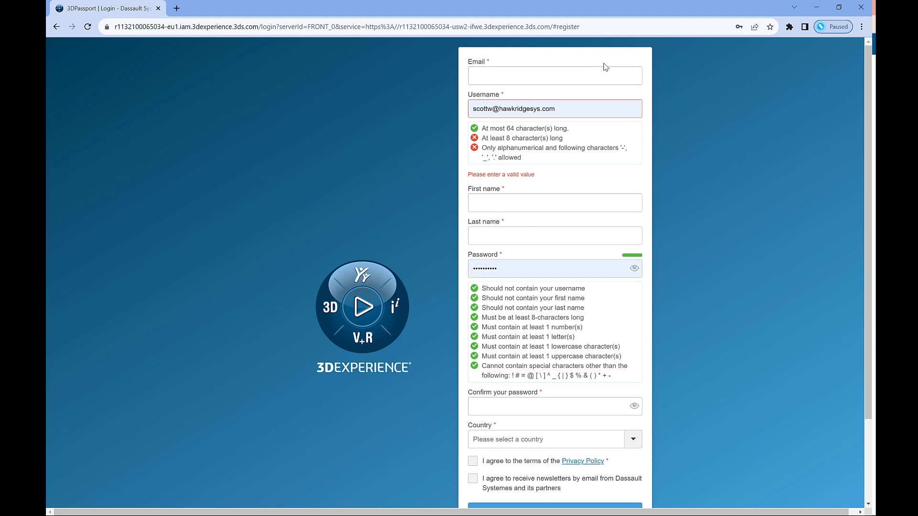
mouse_move(654, 180)
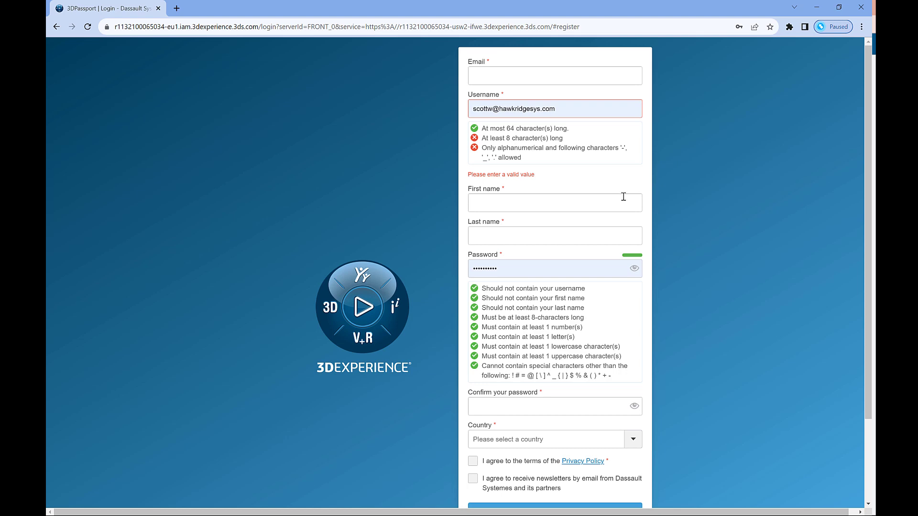
scroll(down, 3)
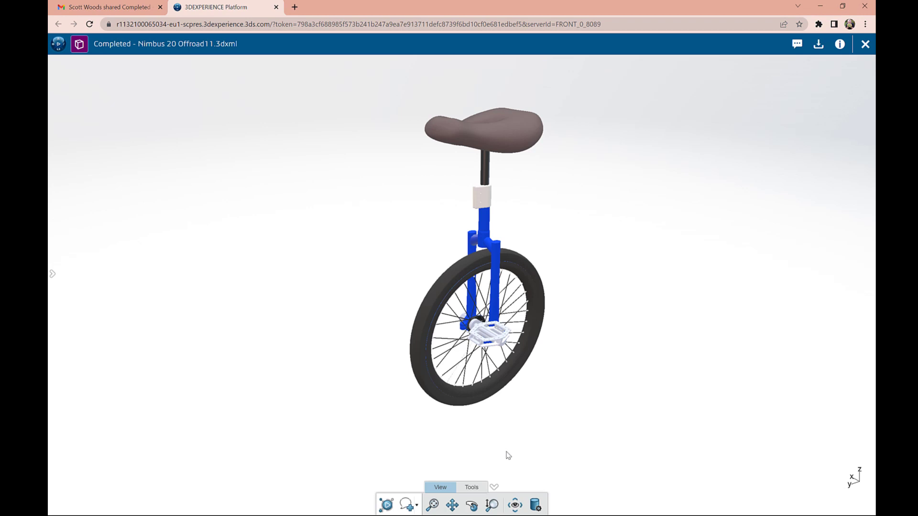
mouse_move(490, 477)
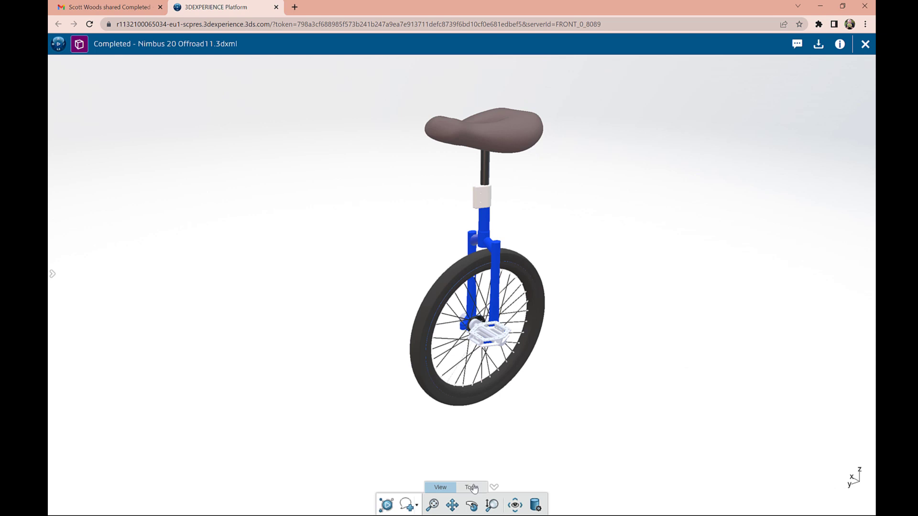
Step: Open the markup tools from the Tools toolbar to draw in red
click(472, 487)
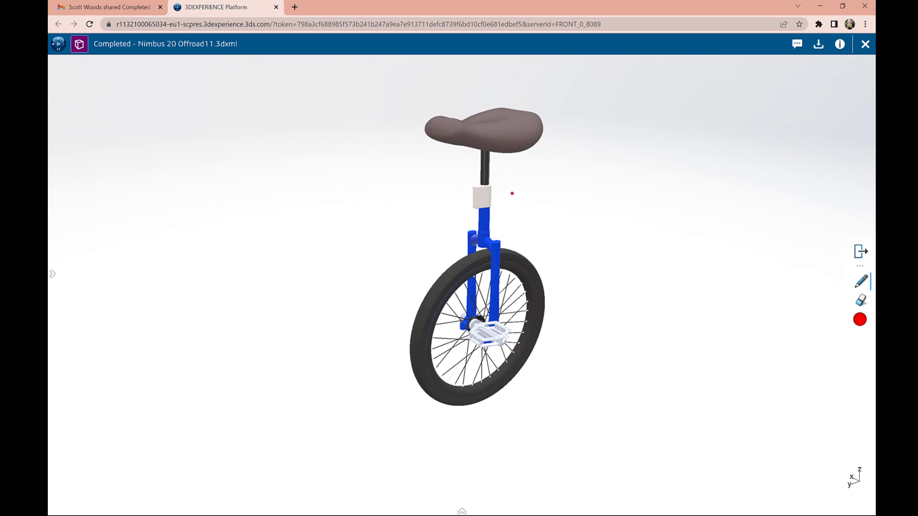
Step: Circle the seat post coupler and place the 'Can we reduce this coupler?' note at the leader's end
drag(512, 193, 547, 189)
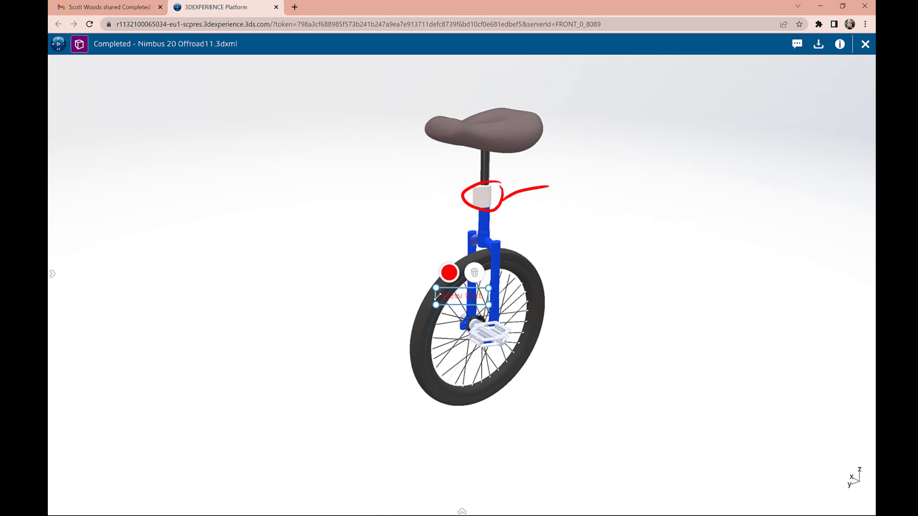
drag(462, 296, 577, 186)
text(Can we reduce this coupler?)
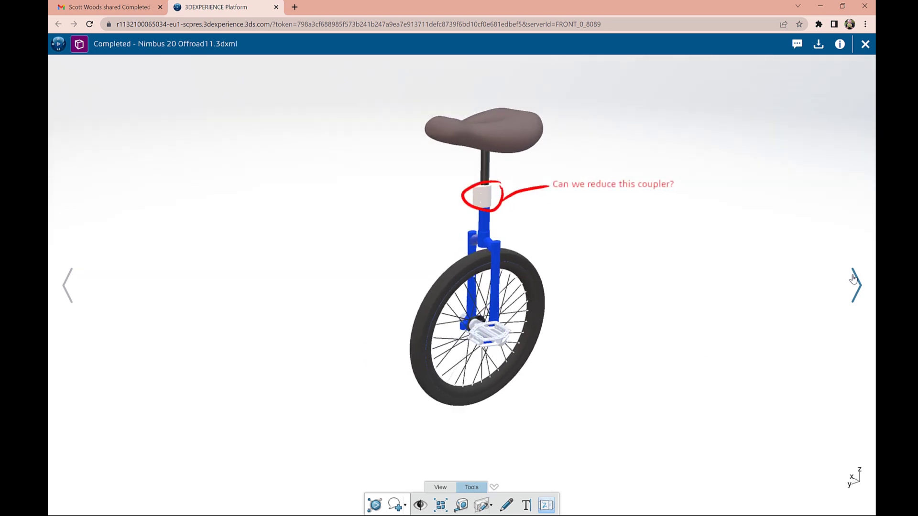
mouse_move(859, 285)
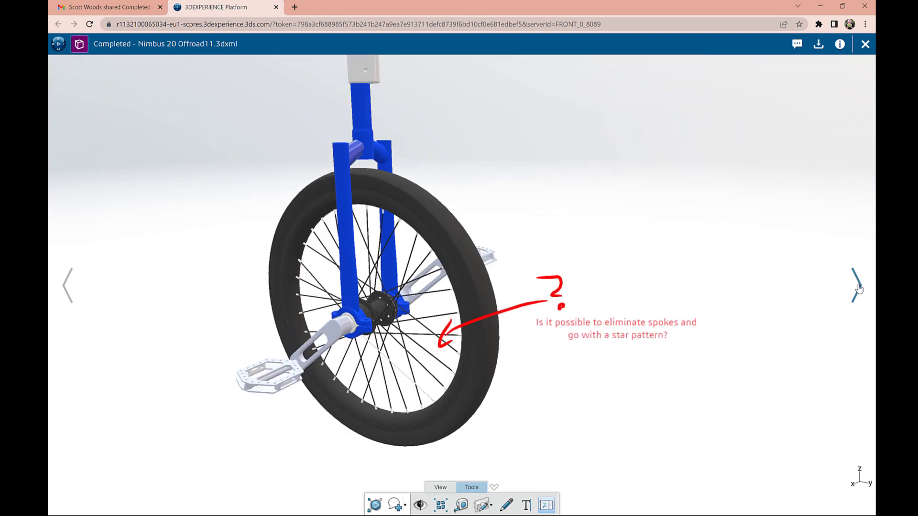
Step: Return to the coupler markup and capture it as a snapshot for a new comment
click(858, 287)
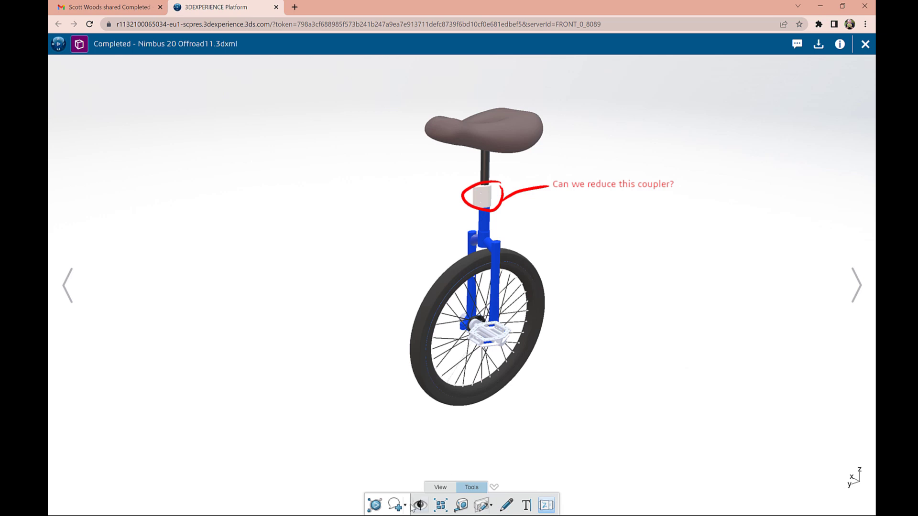
click(396, 505)
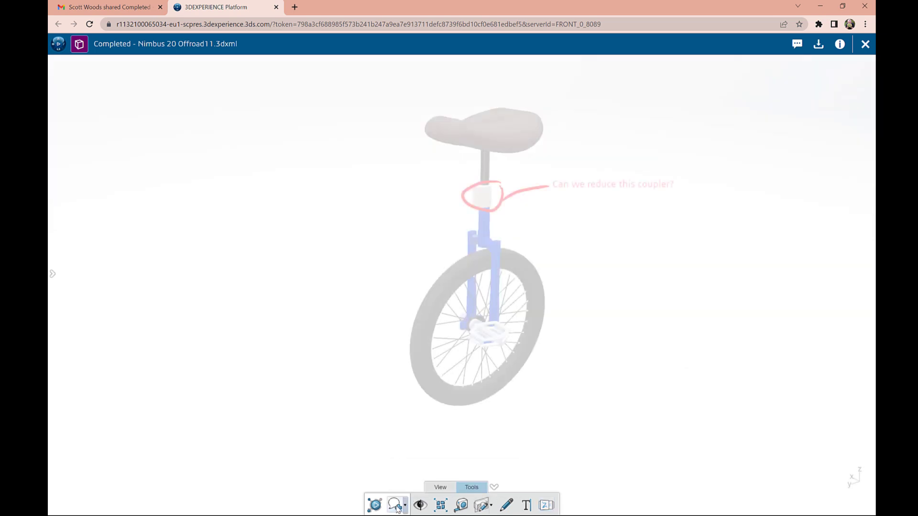
click(797, 43)
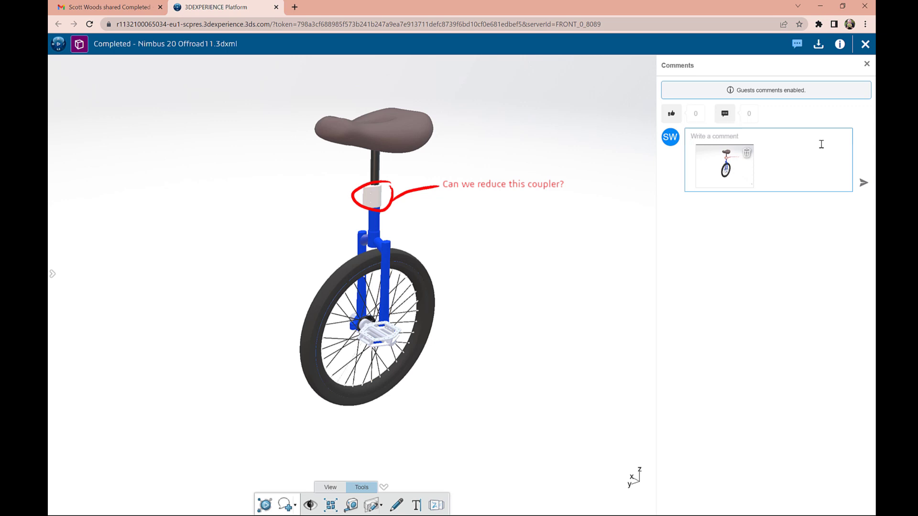
Step: Type 'Some suggestions.' into the comment with the coupler snapshot attached
text(Some suggestions.)
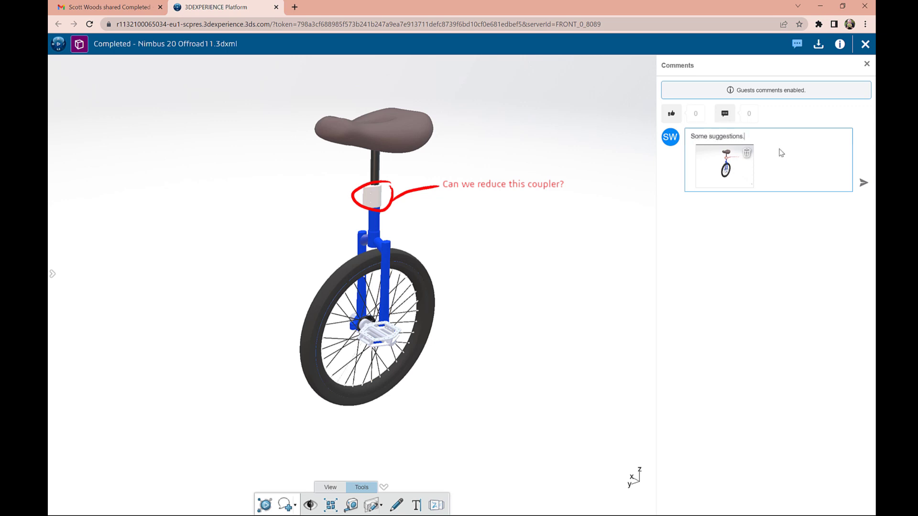
mouse_move(835, 167)
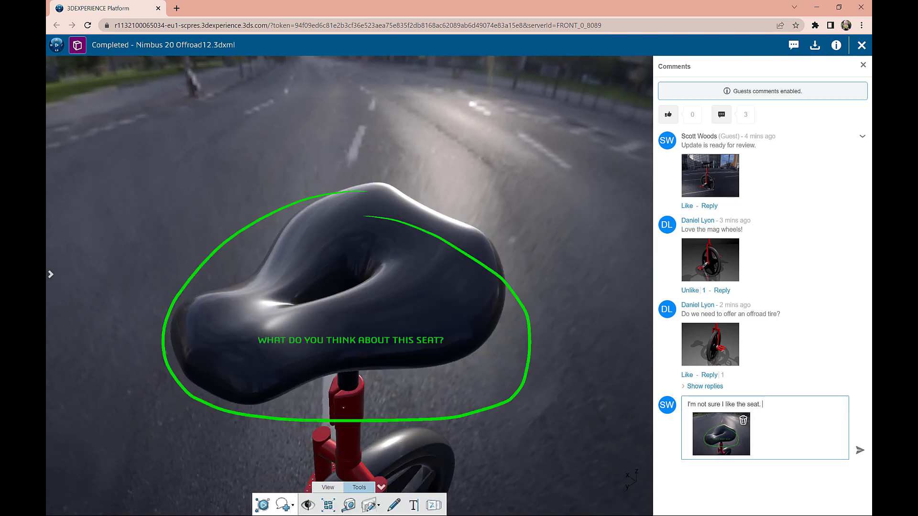
Step: Add 'What are your thoughts?' to the Offroad12 seat markup comment draft
text(What are your thoughts?)
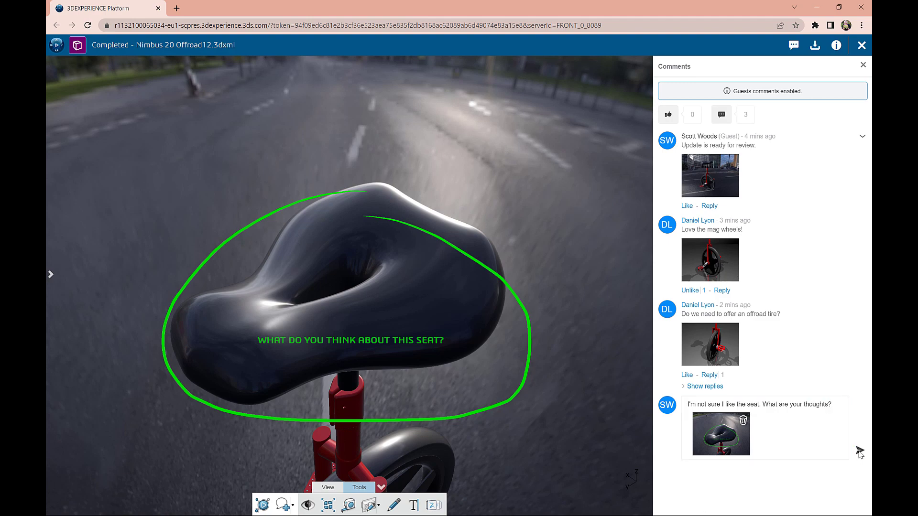